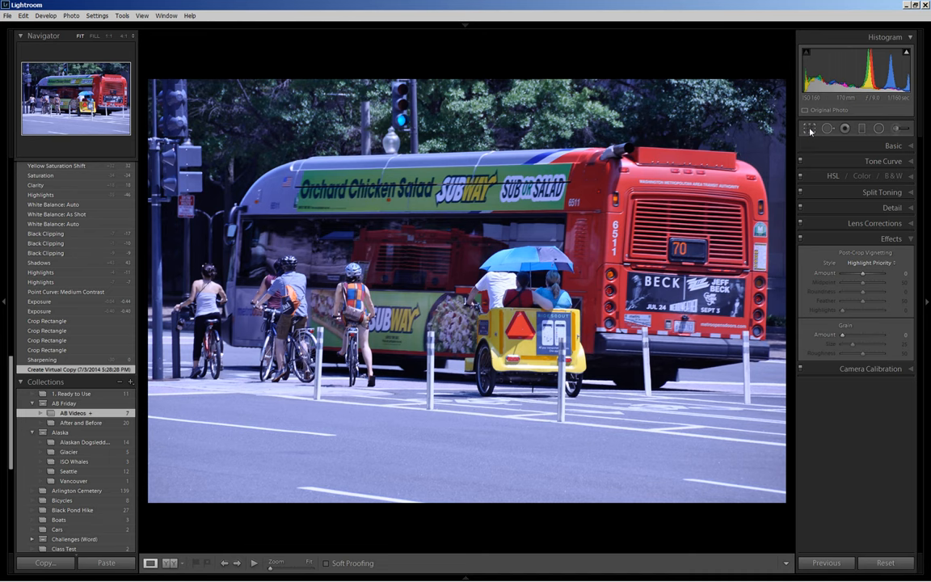
Start cropping the bus photo and constrain the crop to a 1.618 x 1 aspect ratio
click(809, 128)
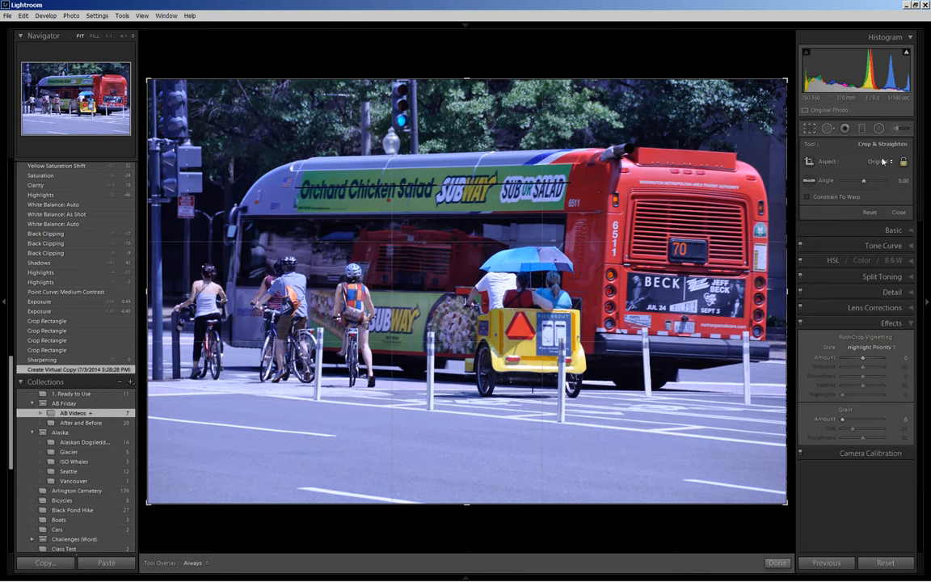
click(877, 161)
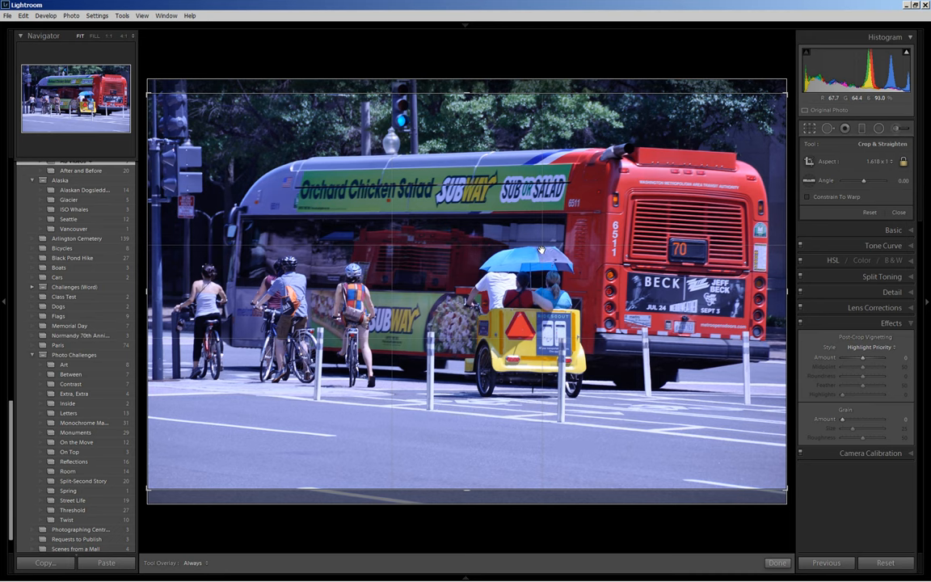
mouse_move(543, 252)
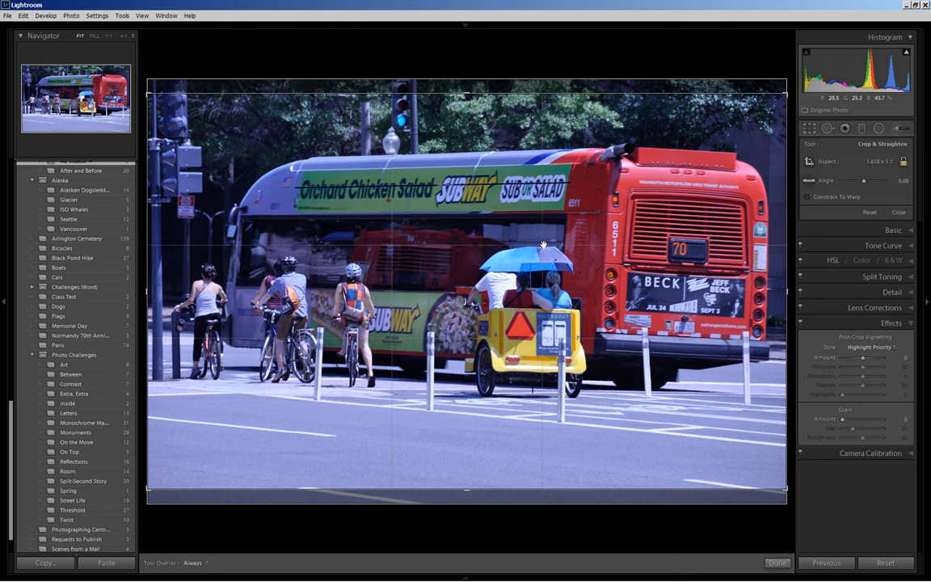
mouse_move(558, 312)
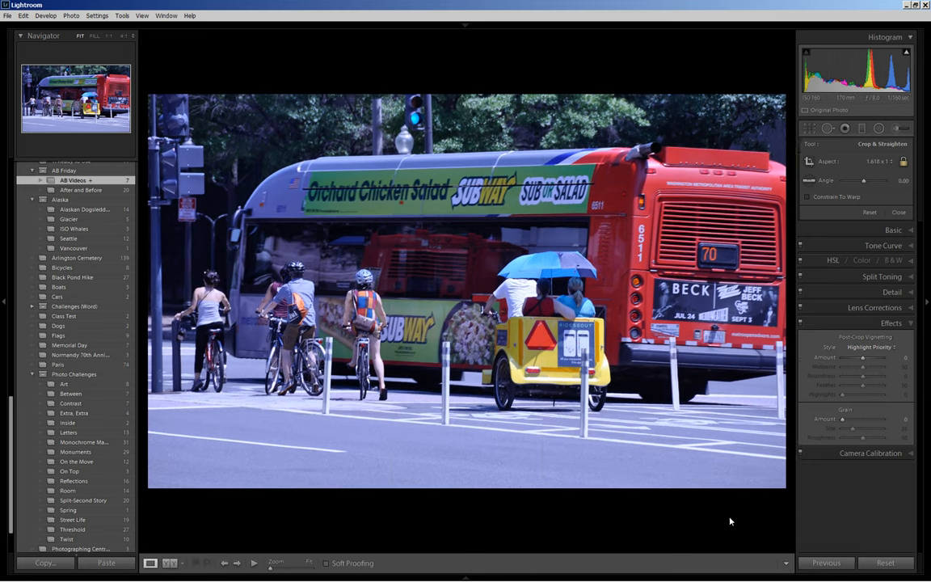
Commit the 1.618:1 crop by closing the Crop & Straighten controls
click(898, 212)
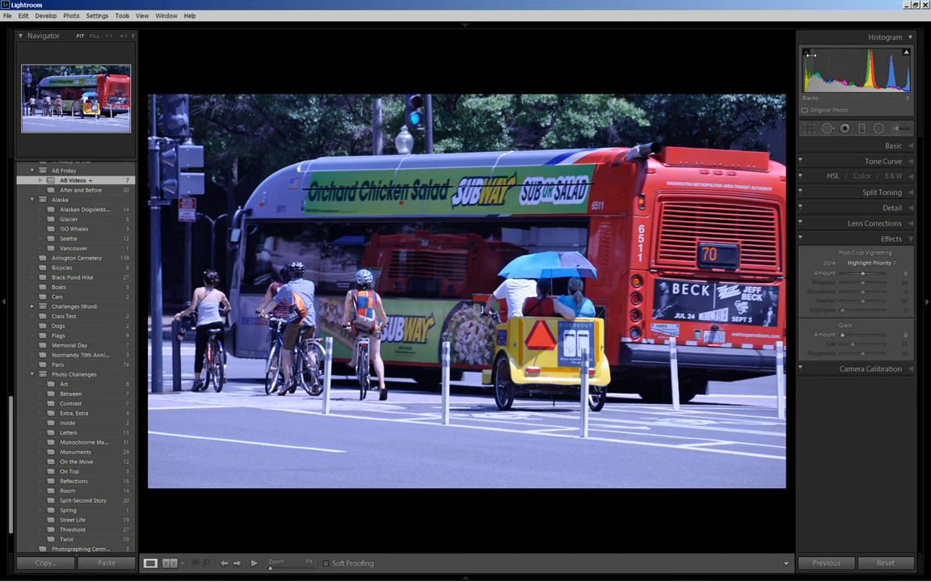
mouse_move(841, 73)
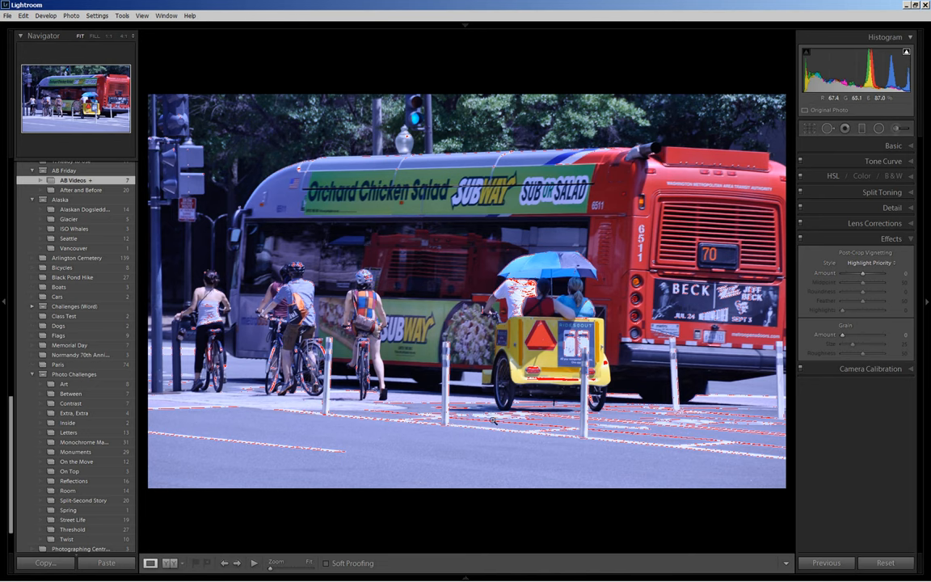
mouse_move(806, 54)
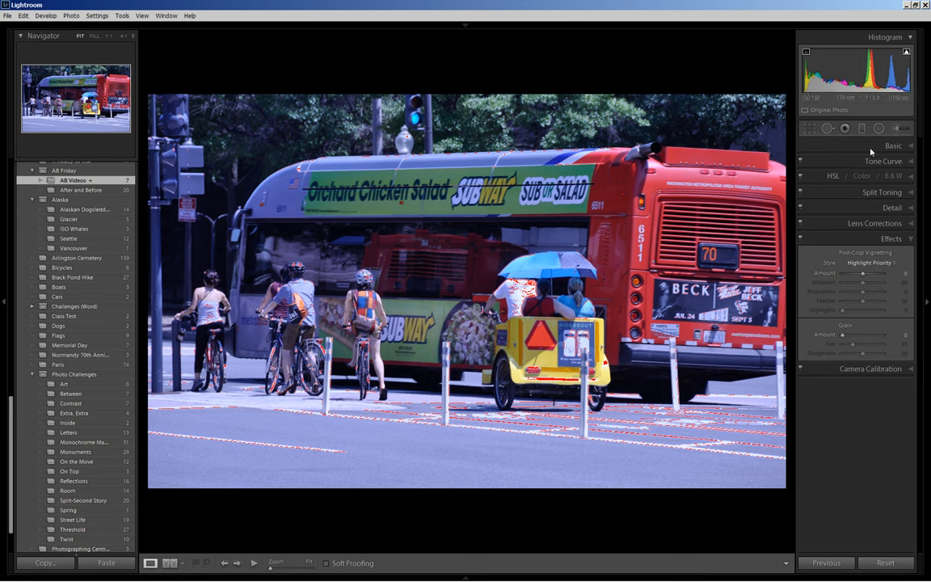
In the Basic panel, lower Exposure slightly to −0.32
click(894, 145)
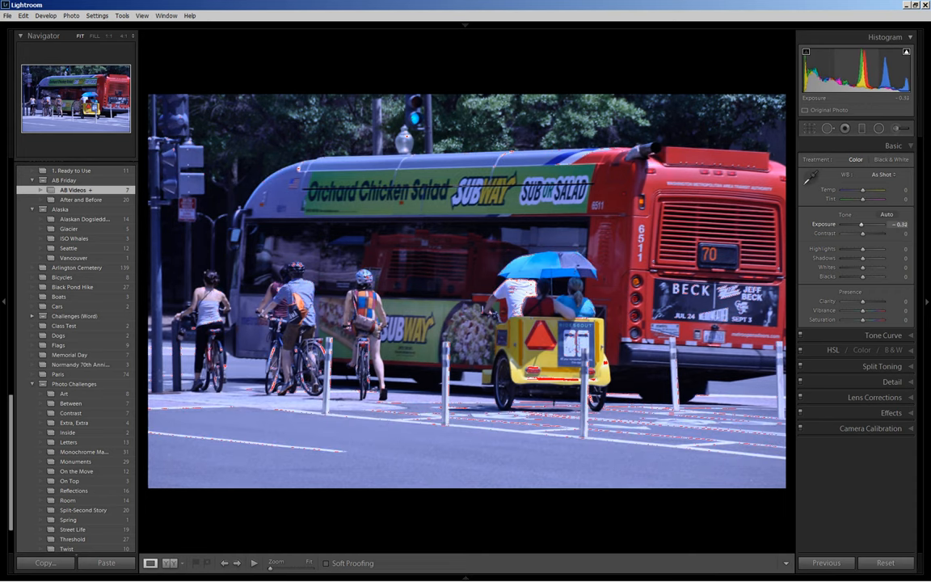
drag(869, 224, 865, 224)
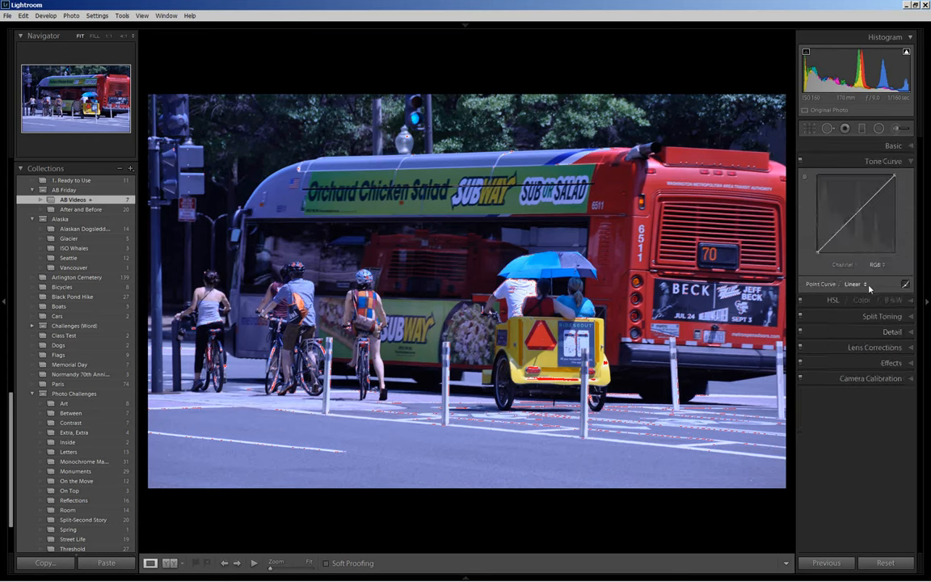
Apply the Medium Contrast point curve and go back to the Basic panel
click(853, 283)
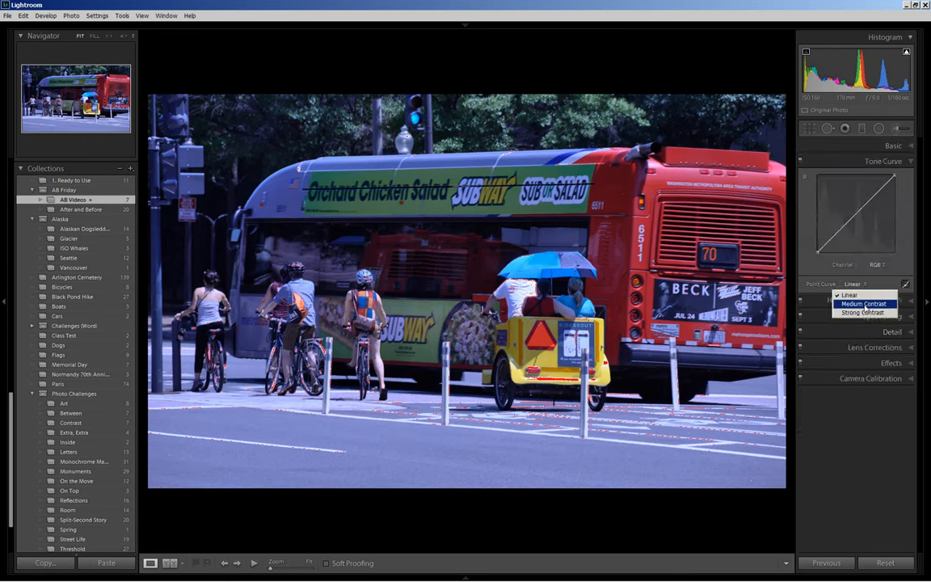
click(864, 303)
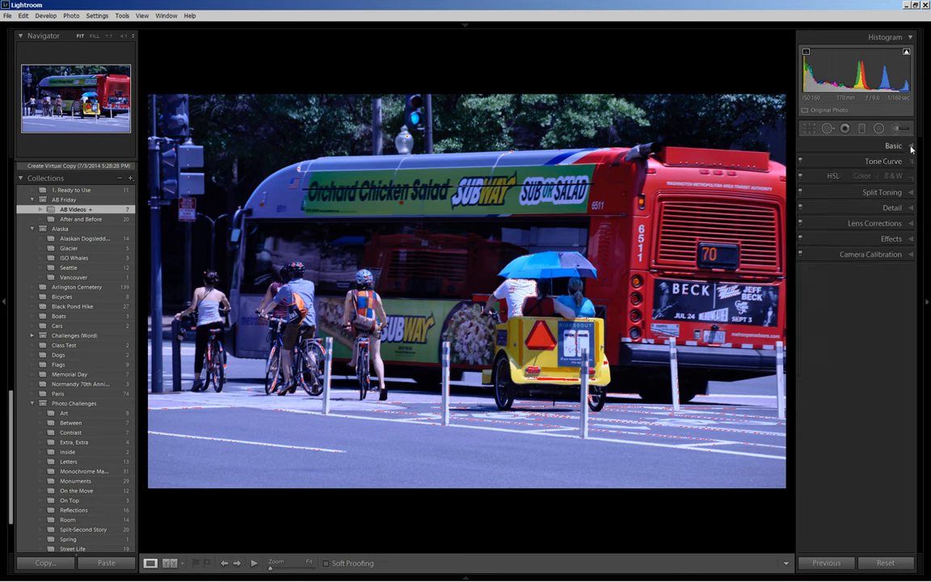
click(894, 145)
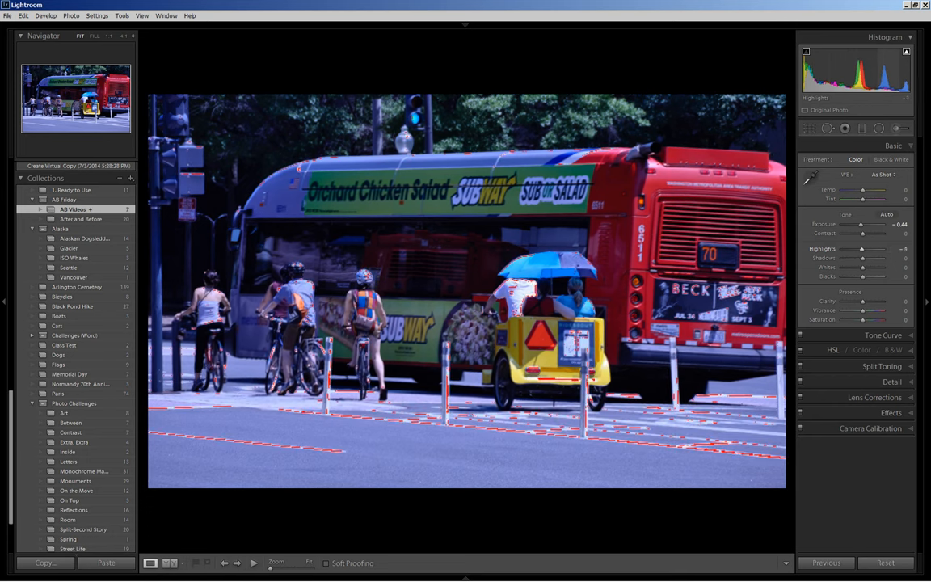
Drag Highlights down to −34 to clear the clipped highlights
drag(862, 249, 859, 249)
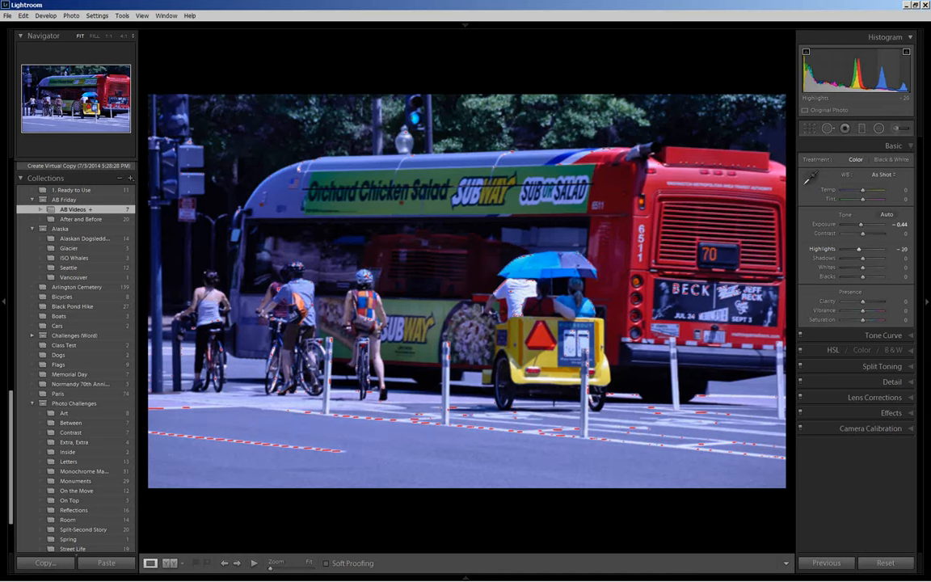
drag(859, 249, 855, 249)
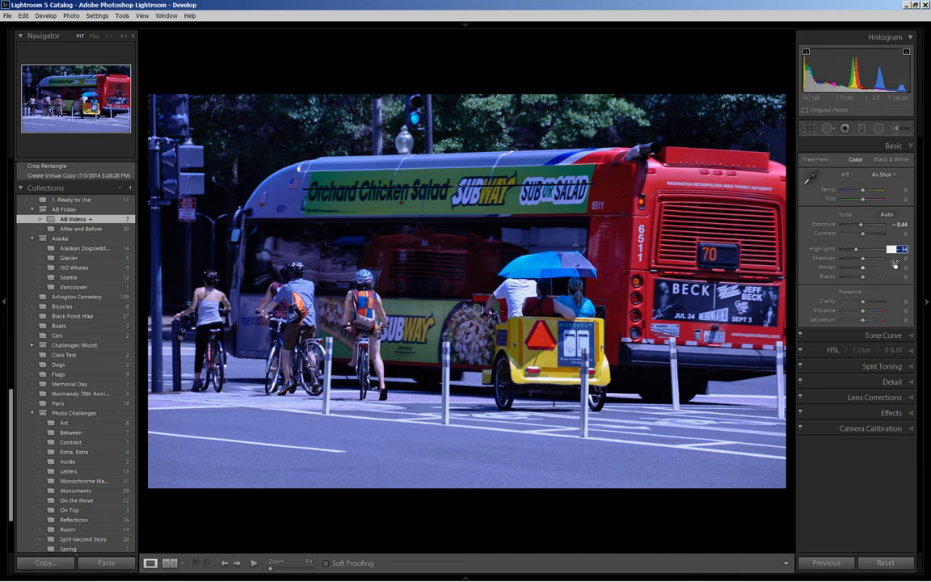
mouse_move(911, 263)
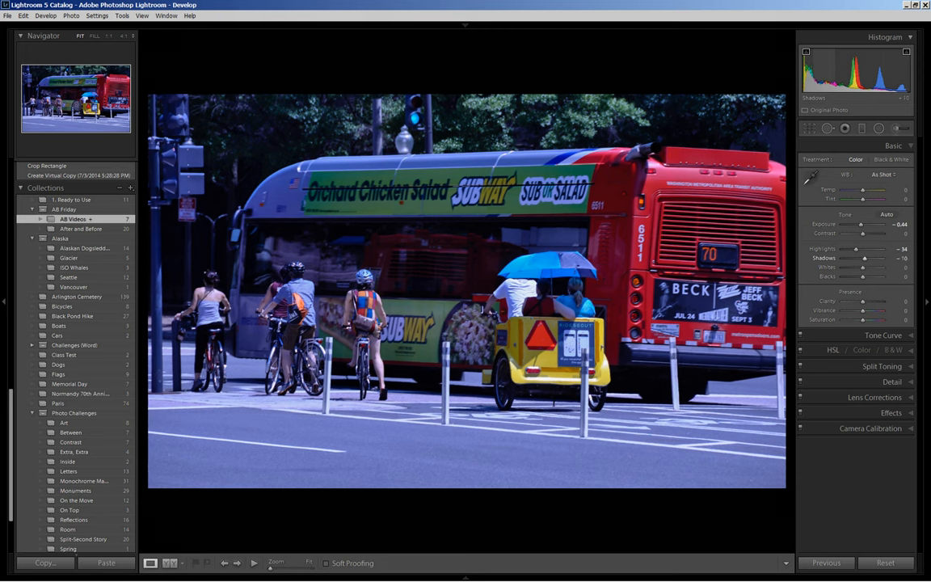
Raise the Shadows slider to +45 to open up the dark street areas
drag(856, 267, 869, 268)
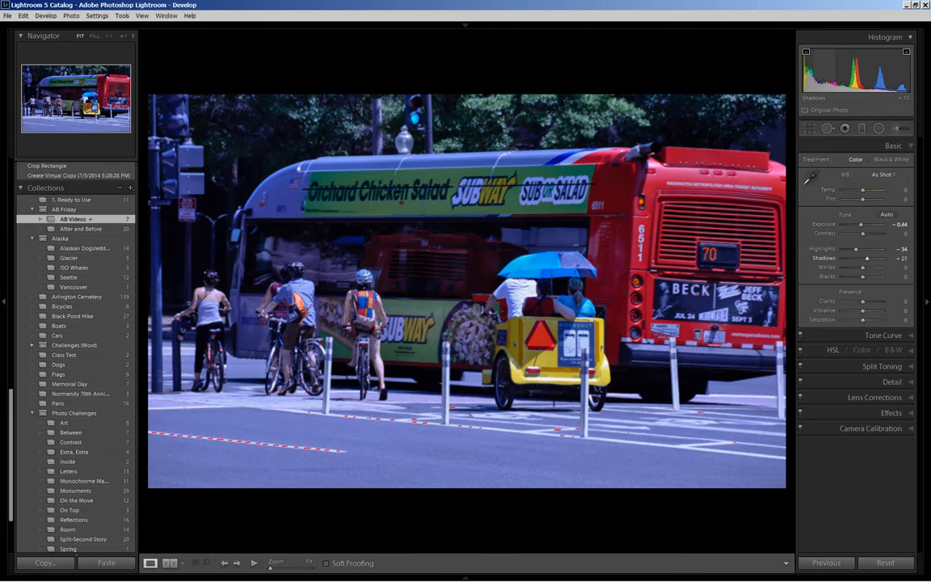
drag(862, 258, 877, 258)
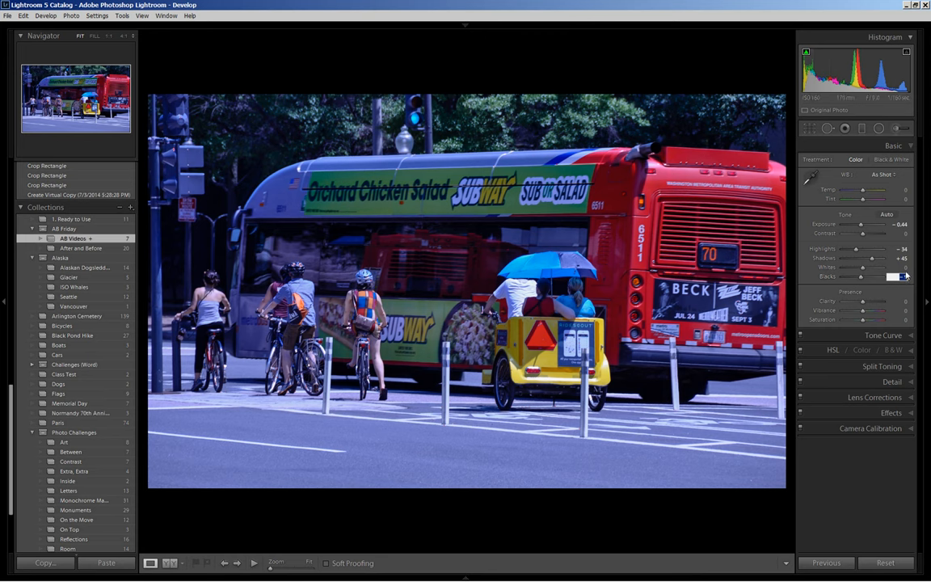
mouse_move(884, 199)
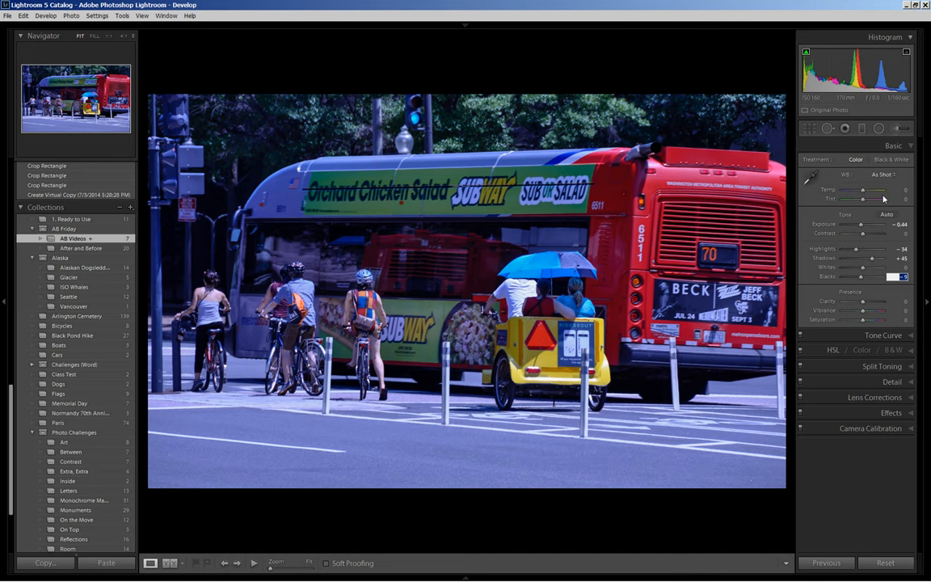
mouse_move(889, 183)
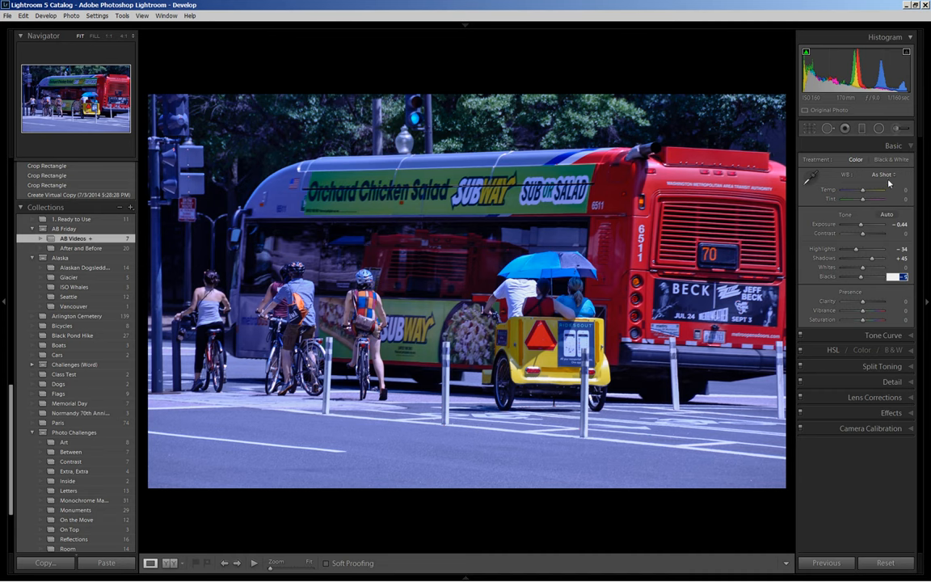
mouse_move(888, 184)
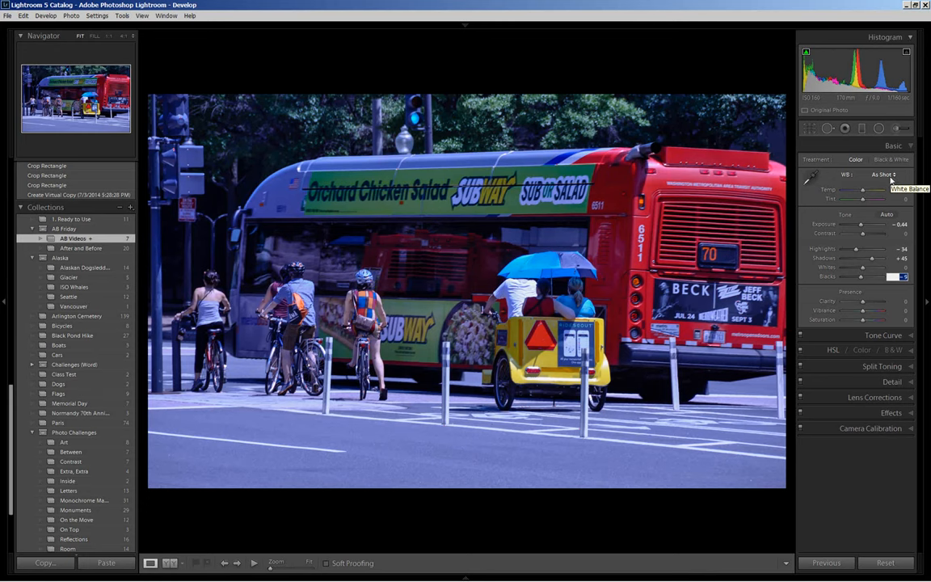
mouse_move(895, 181)
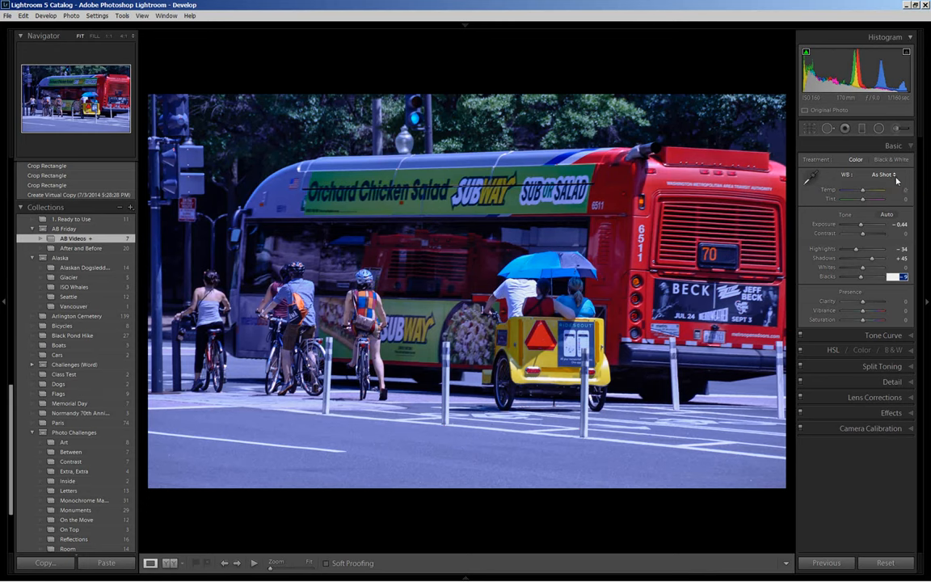
Set white balance to Auto to warm away the blue cast
click(882, 175)
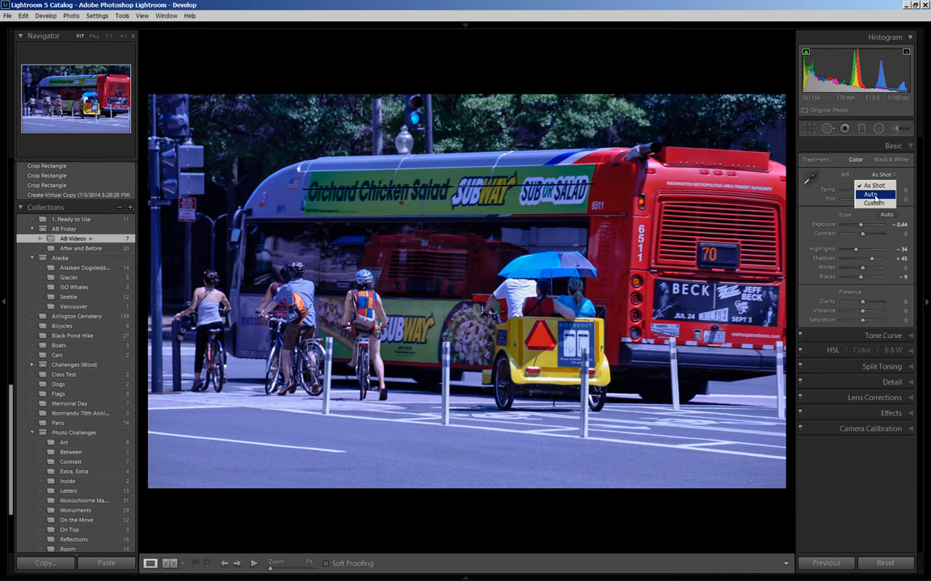
click(873, 194)
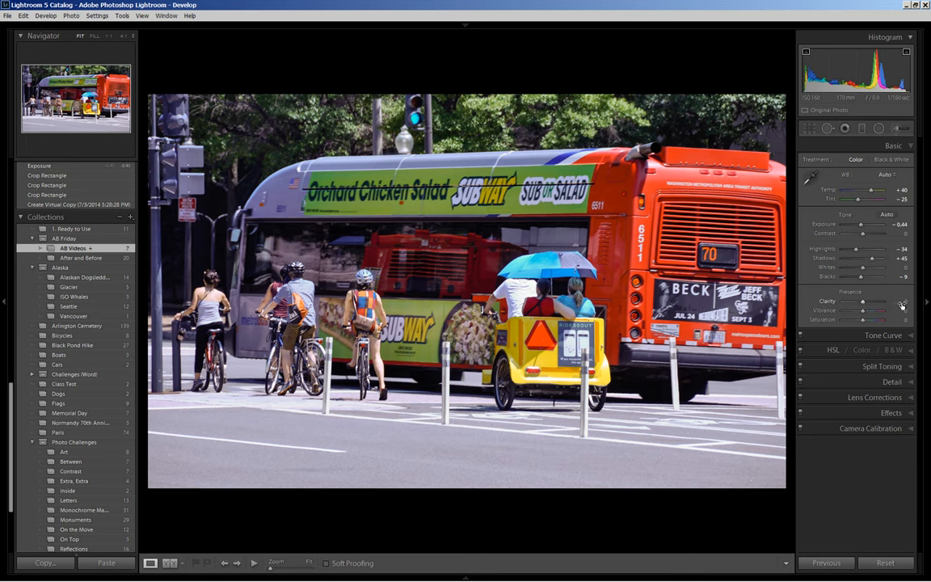
Set Clarity to +18 for more midtone punch
drag(877, 310, 864, 310)
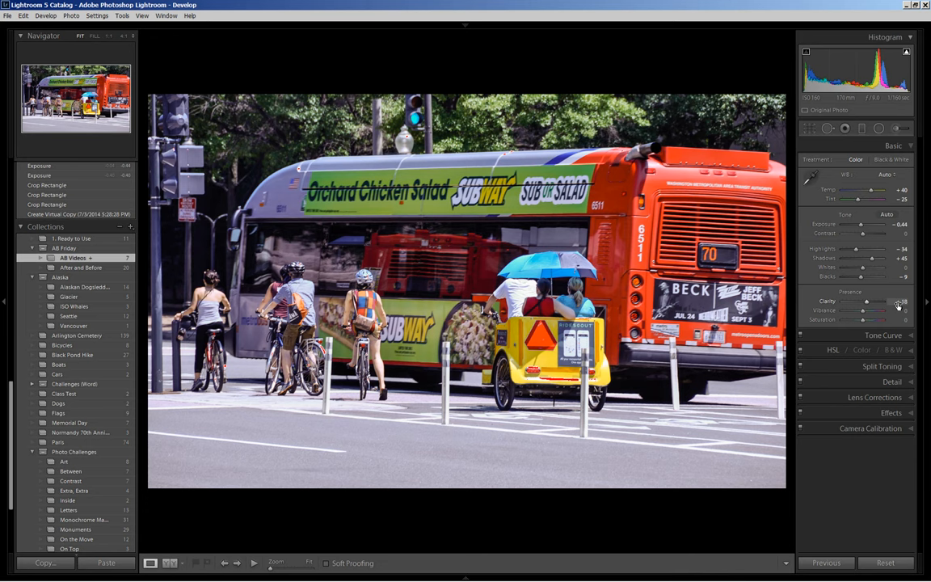
drag(886, 310, 897, 310)
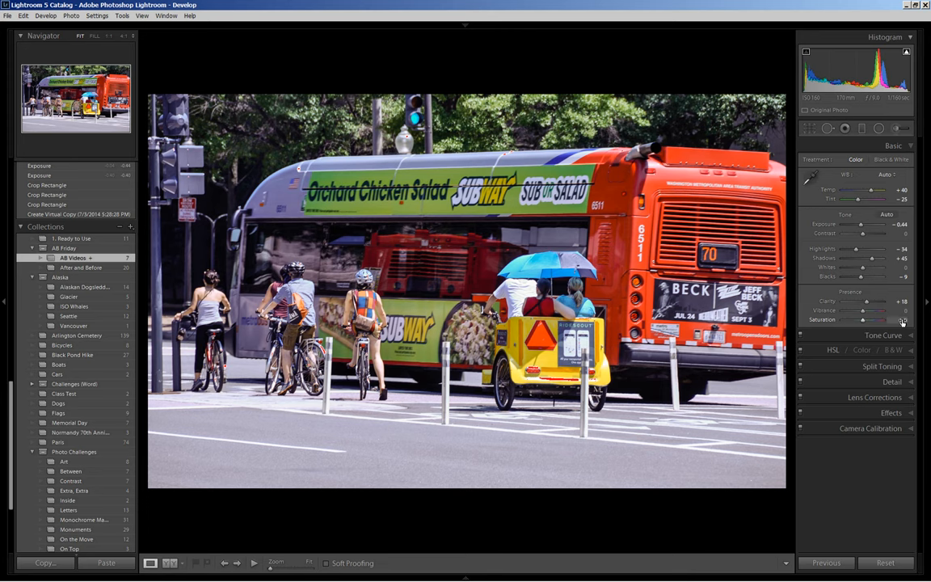
Drag the Basic panel Saturation slider to -35
drag(885, 320, 883, 320)
text(- 35)
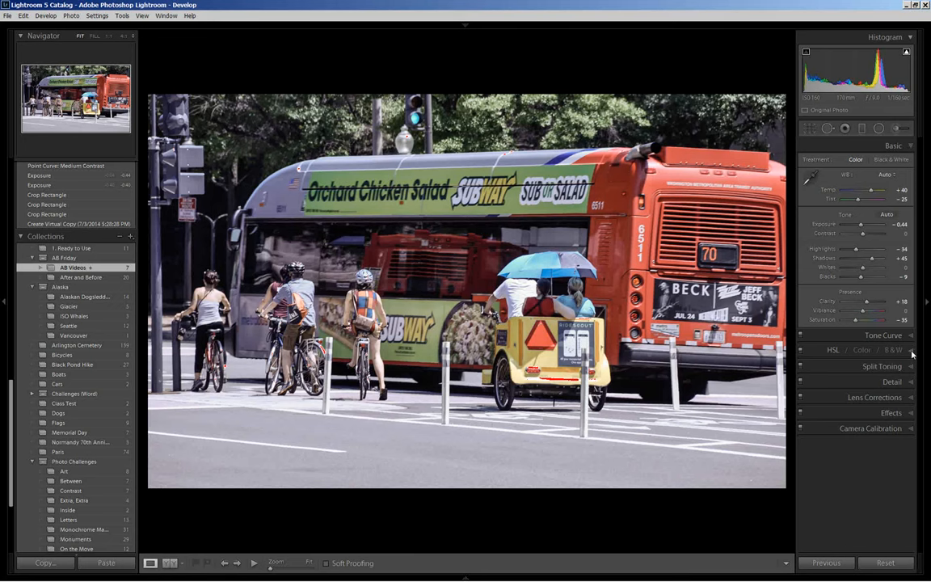
In the HSL panel, drag the yellow Saturation slider to boost yellow tones
click(834, 350)
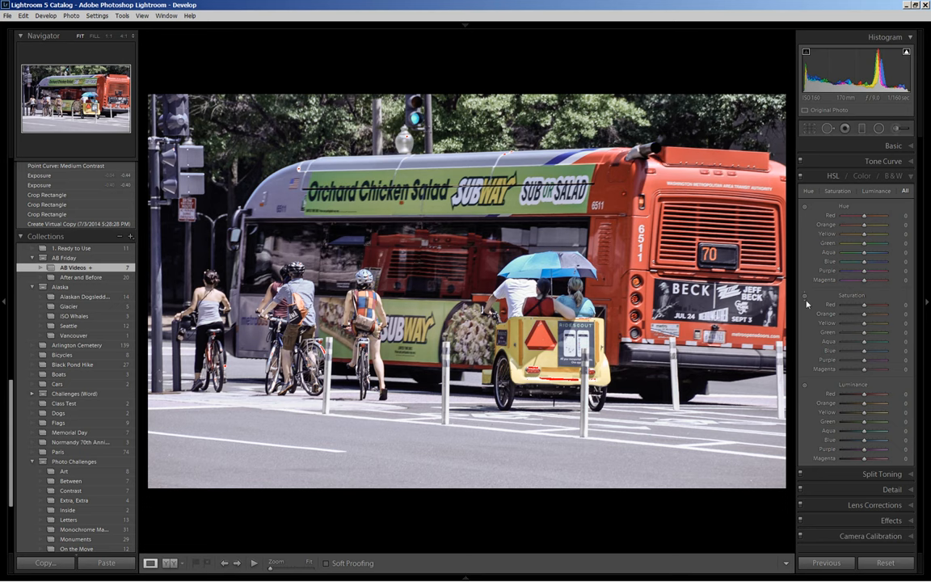
mouse_move(805, 301)
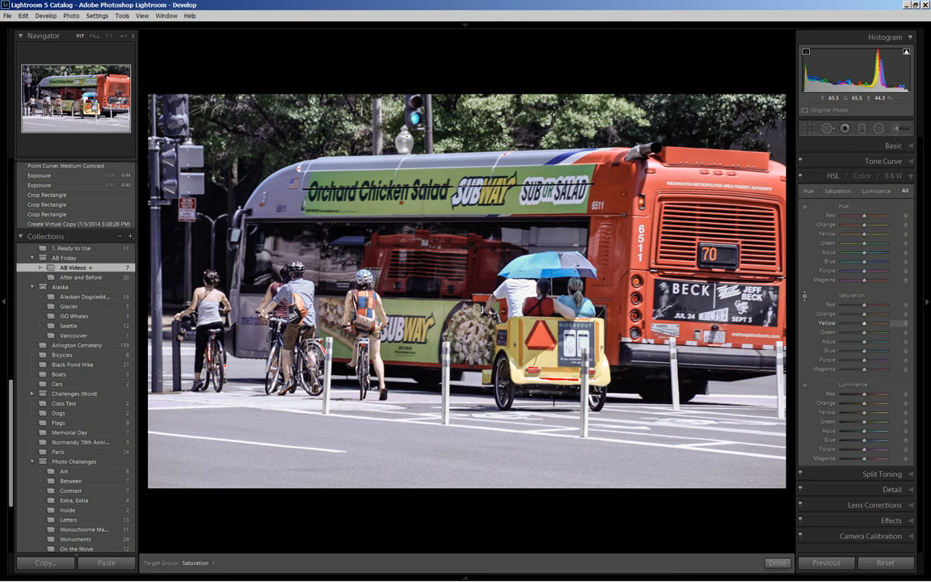
drag(865, 323, 853, 323)
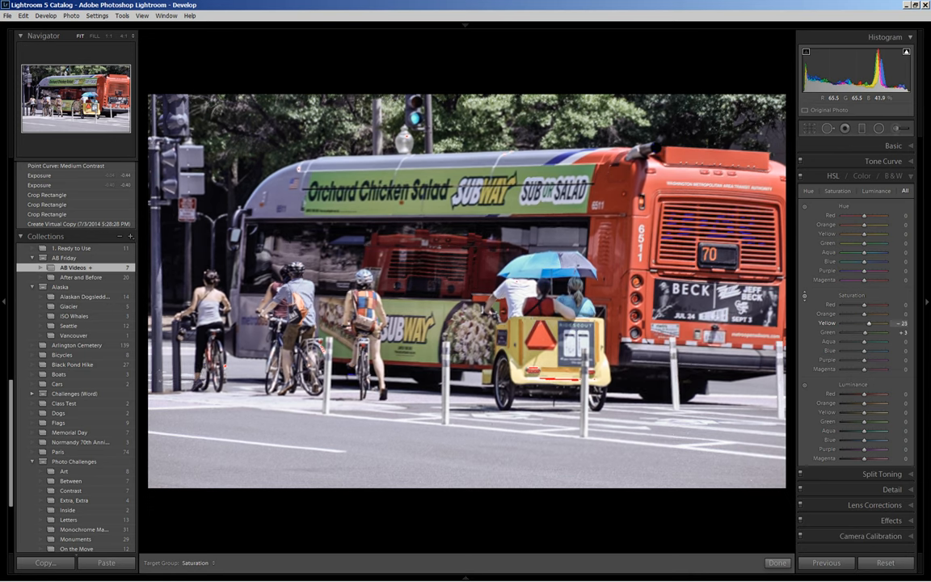
drag(869, 322, 877, 322)
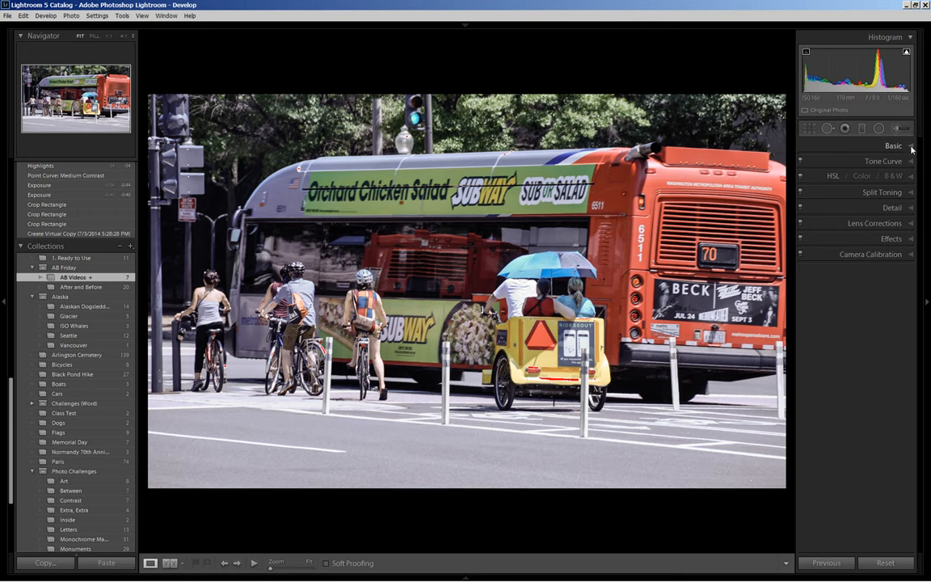
Expand the Basic panel and lower the Highlights slider further
click(894, 145)
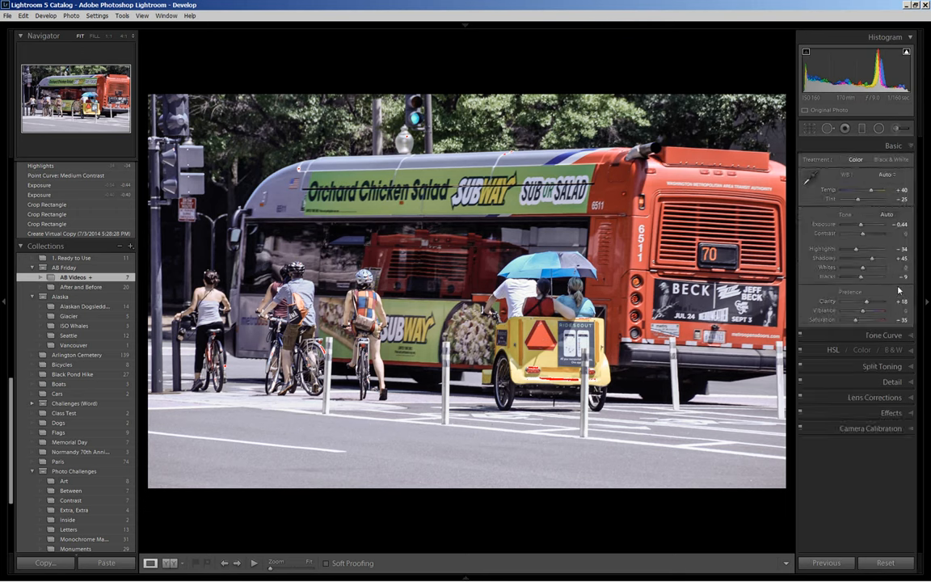
drag(872, 249, 886, 248)
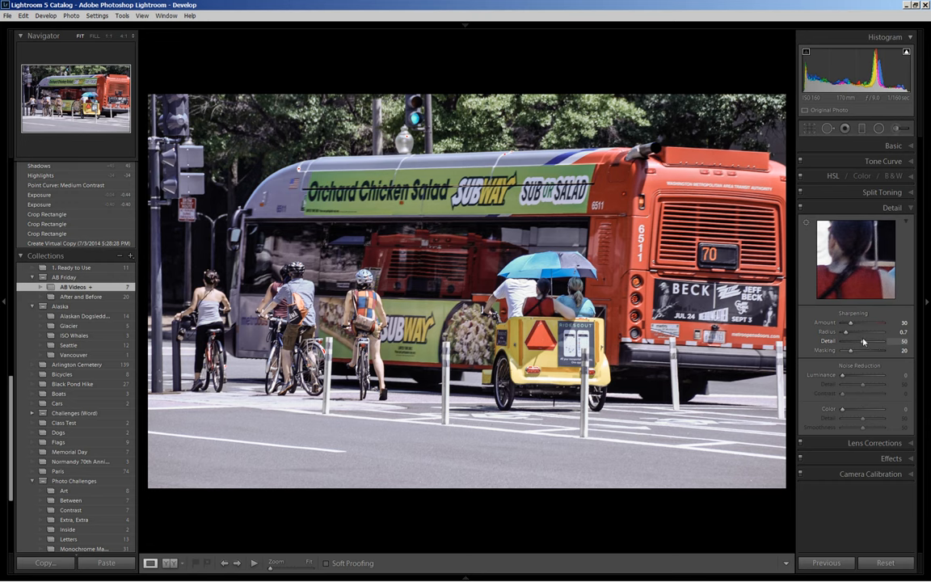
mouse_move(861, 323)
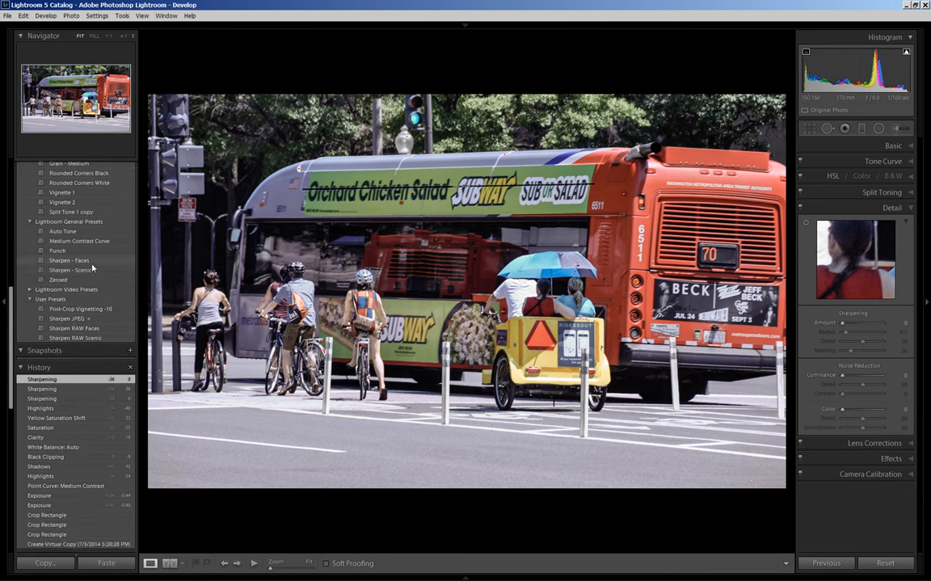
mouse_move(97, 324)
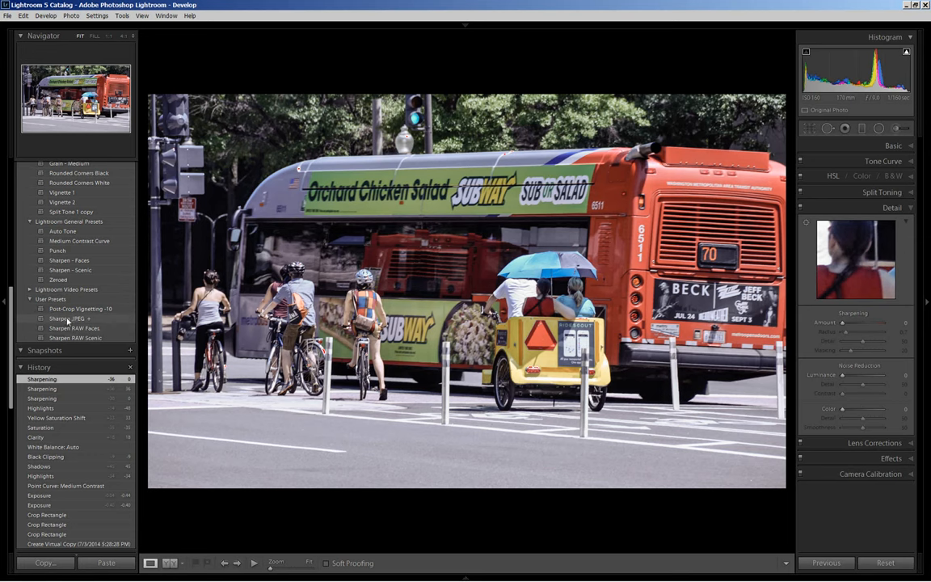
Apply the Sharpen JPEG user preset (amount 30, radius 0.7, detail 50, masking 20)
click(66, 317)
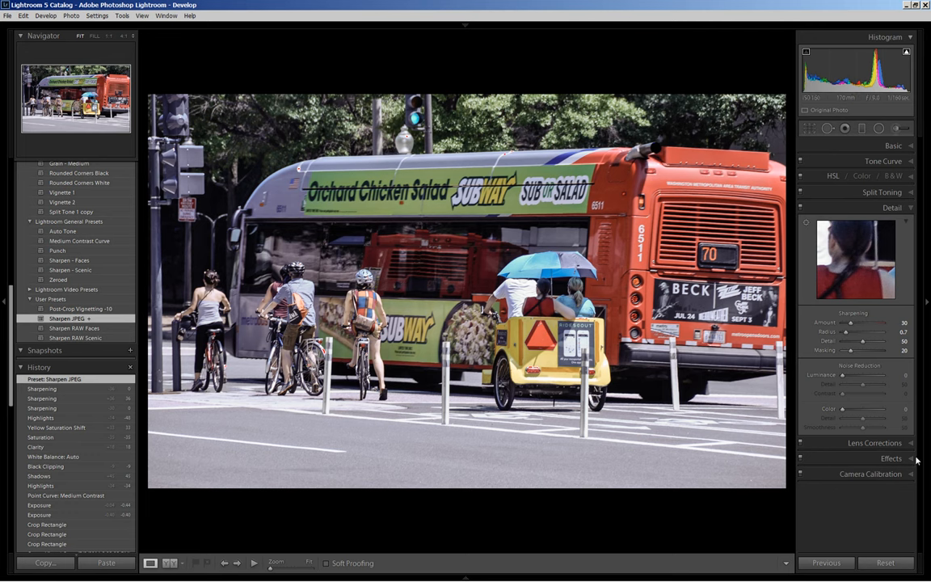
Expand the Effects panel to show post-crop vignetting and grain controls
click(892, 458)
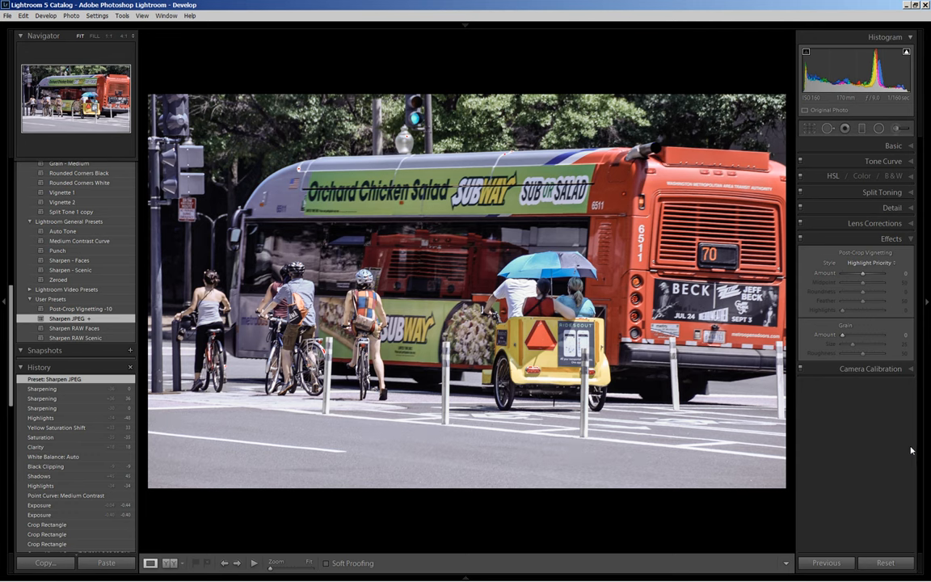
mouse_move(910, 445)
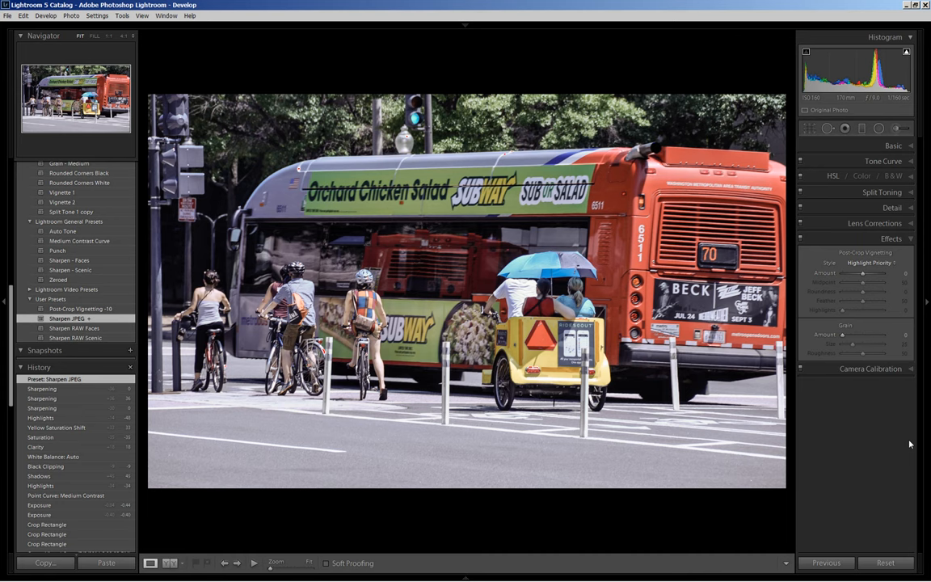
mouse_move(912, 437)
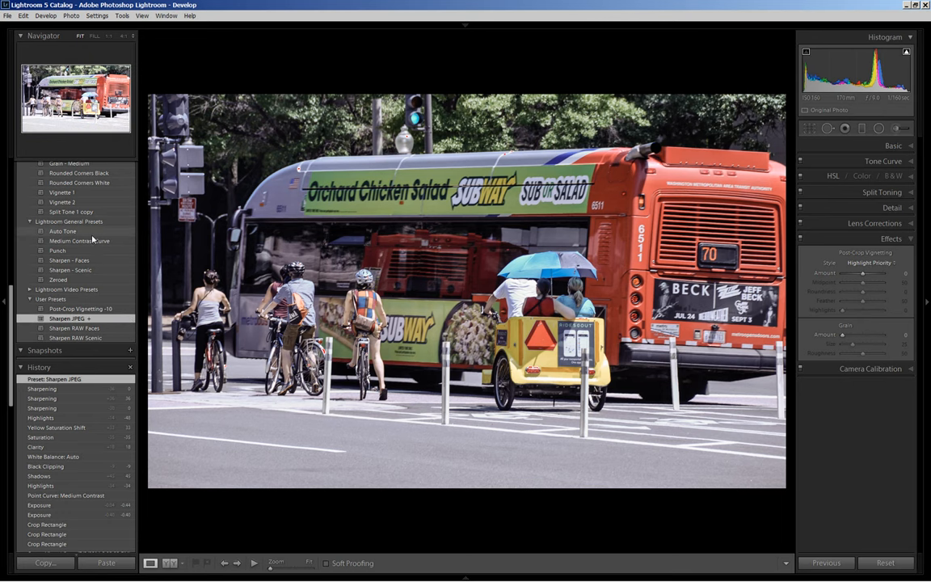
Try Post-Crop Vignetting -10 and Vignette 1, then apply Vignette 2 (-35)
scroll(down, 3)
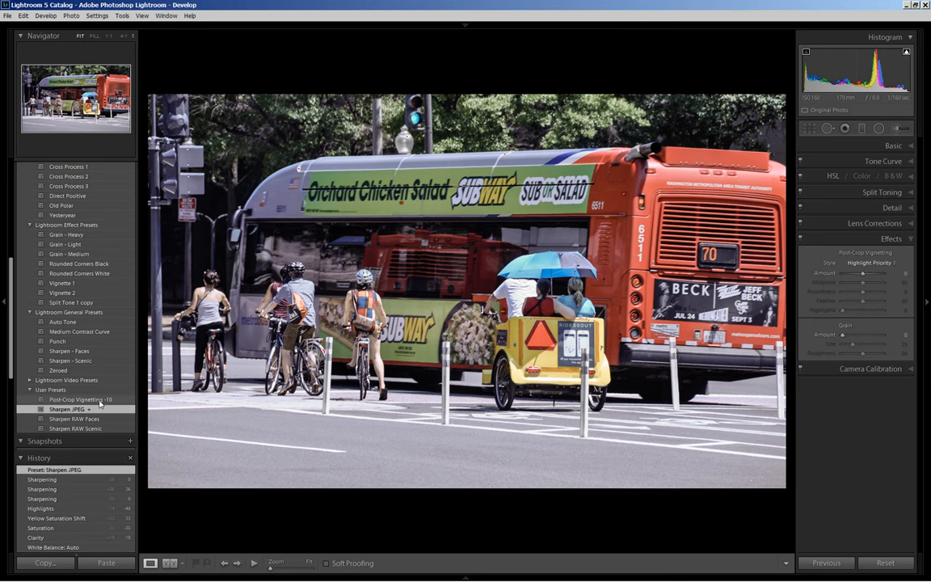
click(80, 400)
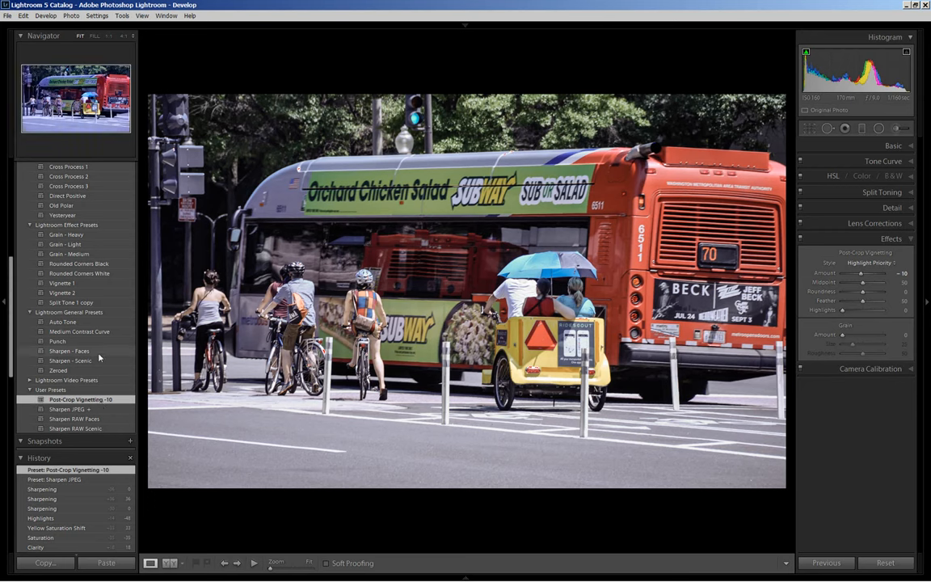
mouse_move(83, 288)
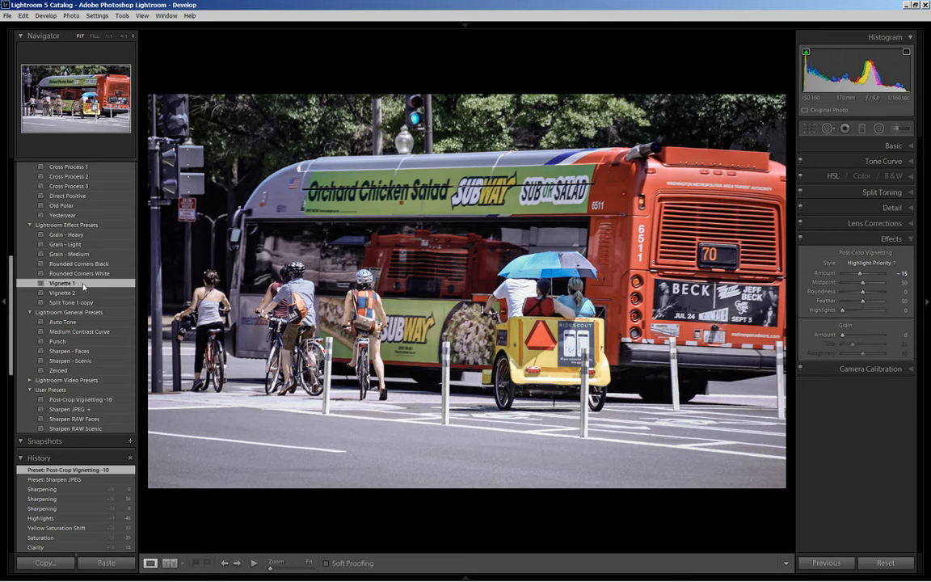
click(63, 283)
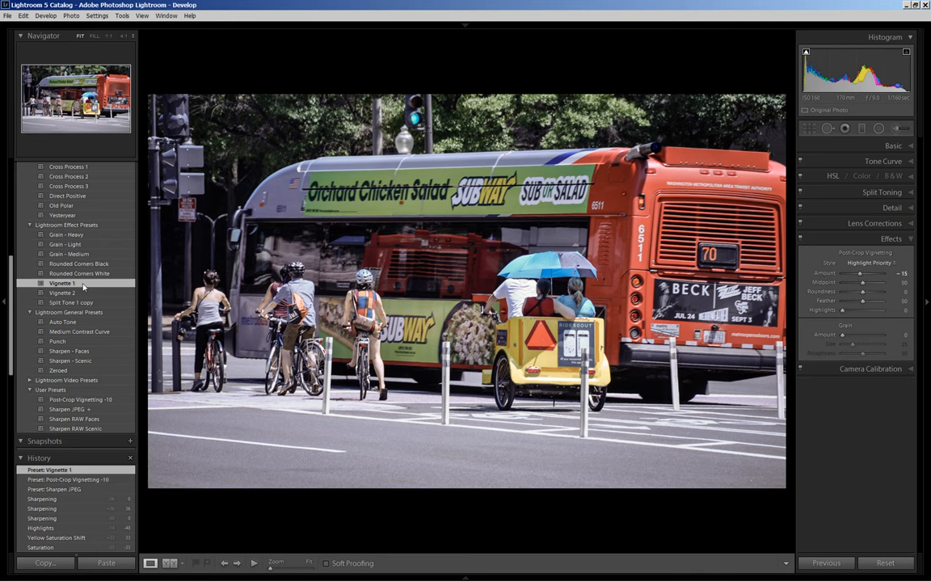
click(63, 292)
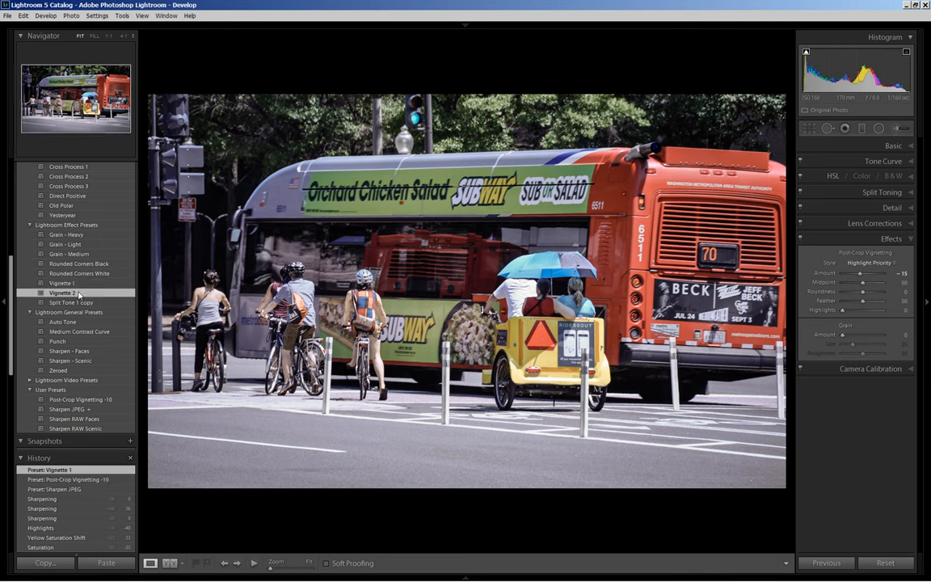
click(63, 293)
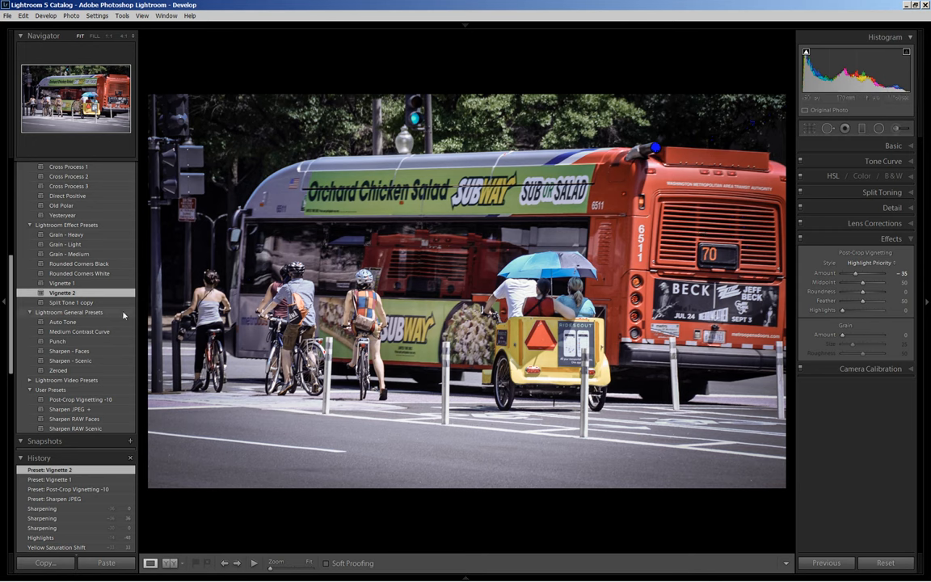
scroll(down, 3)
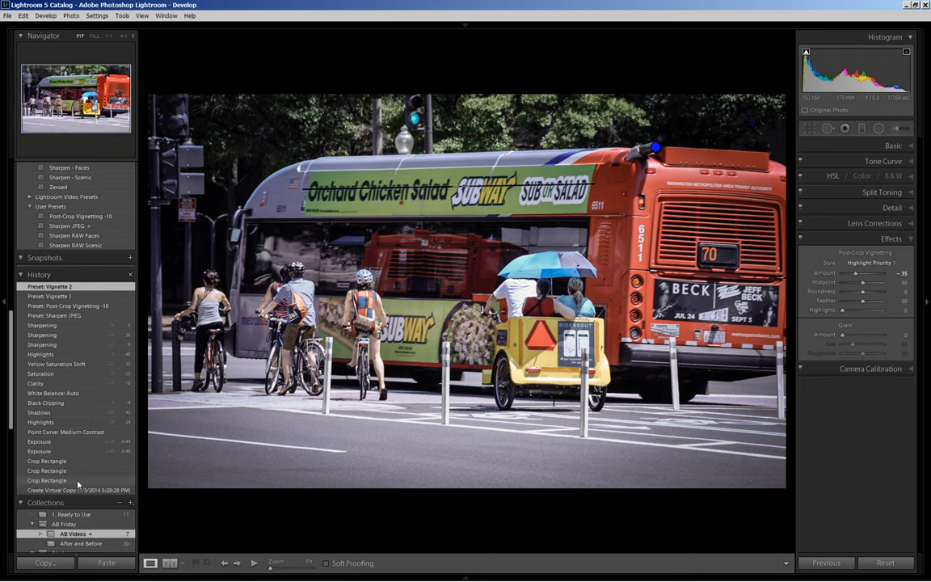
click(78, 490)
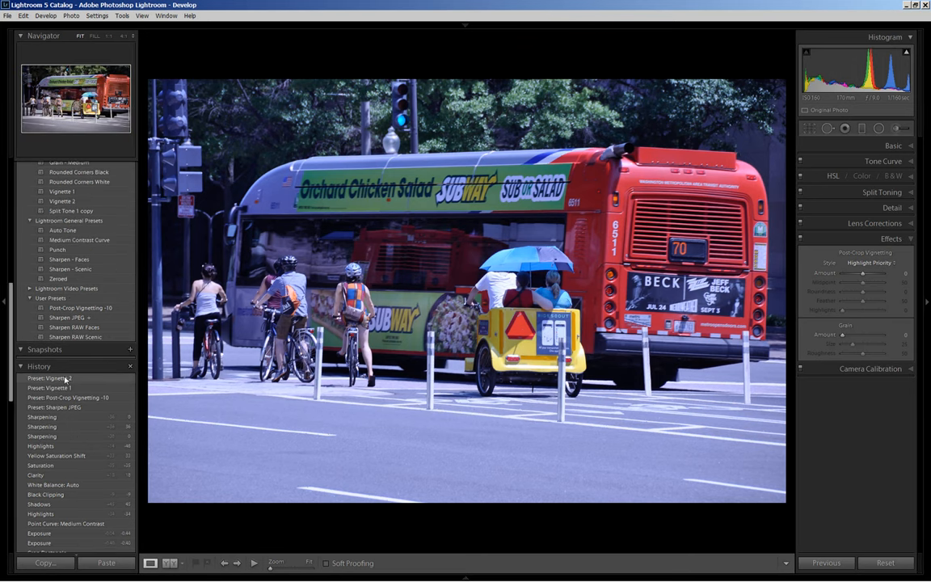
click(46, 378)
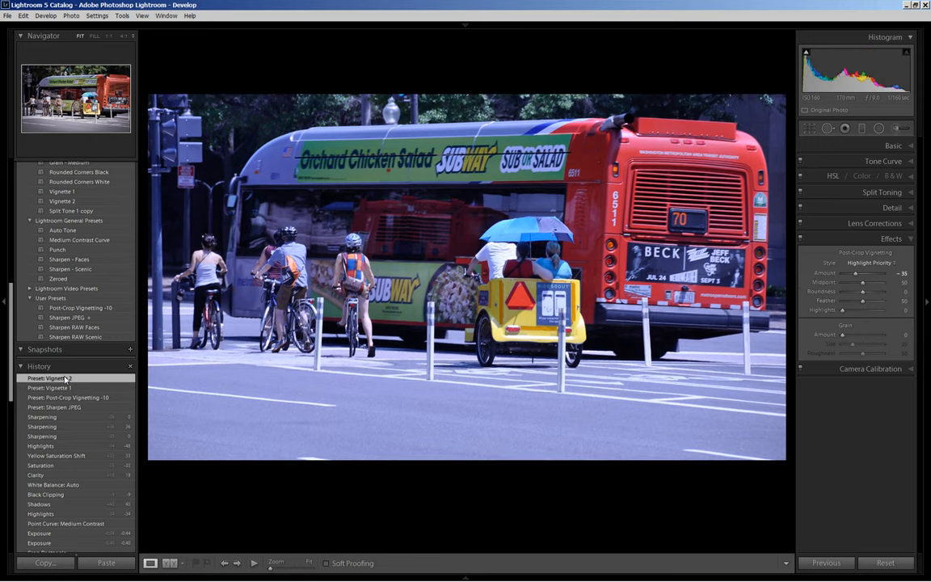
click(50, 378)
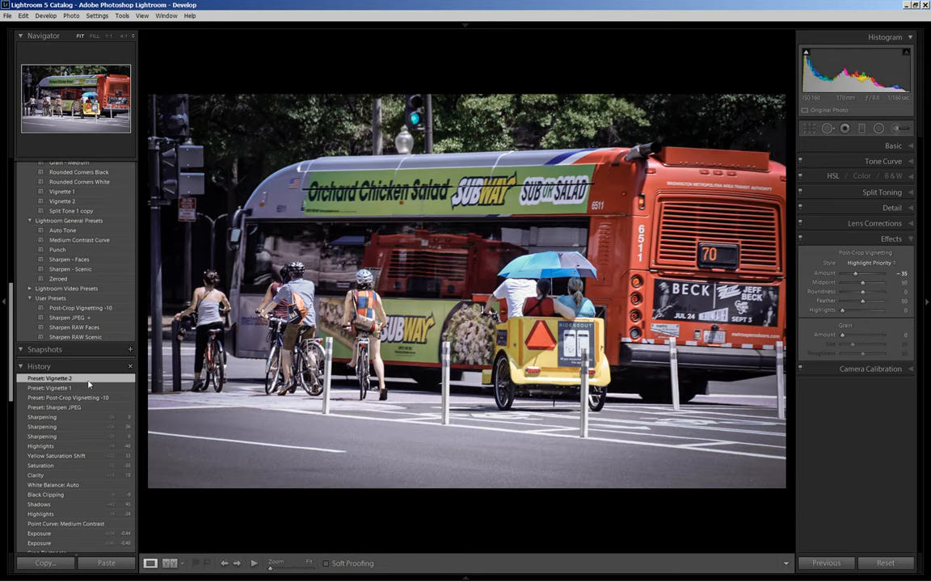
mouse_move(99, 384)
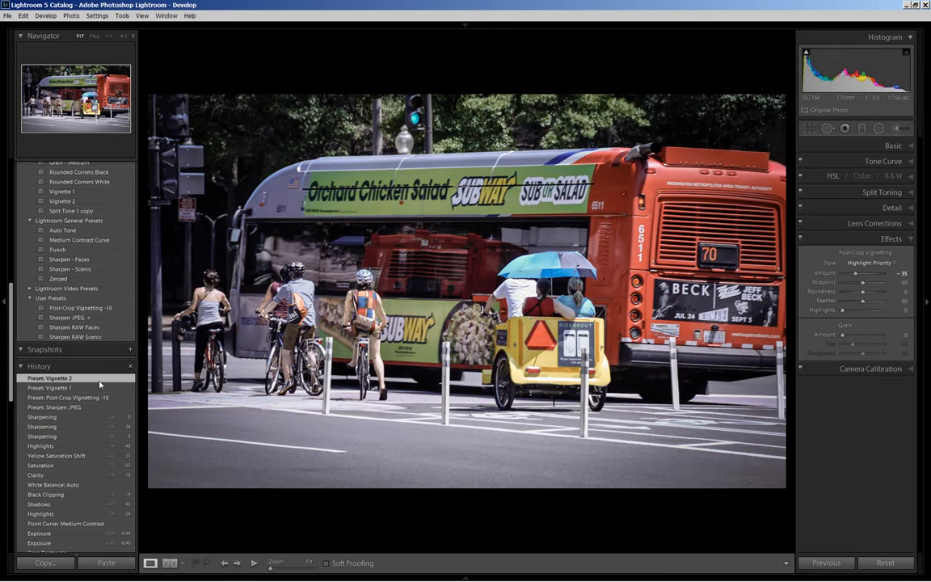